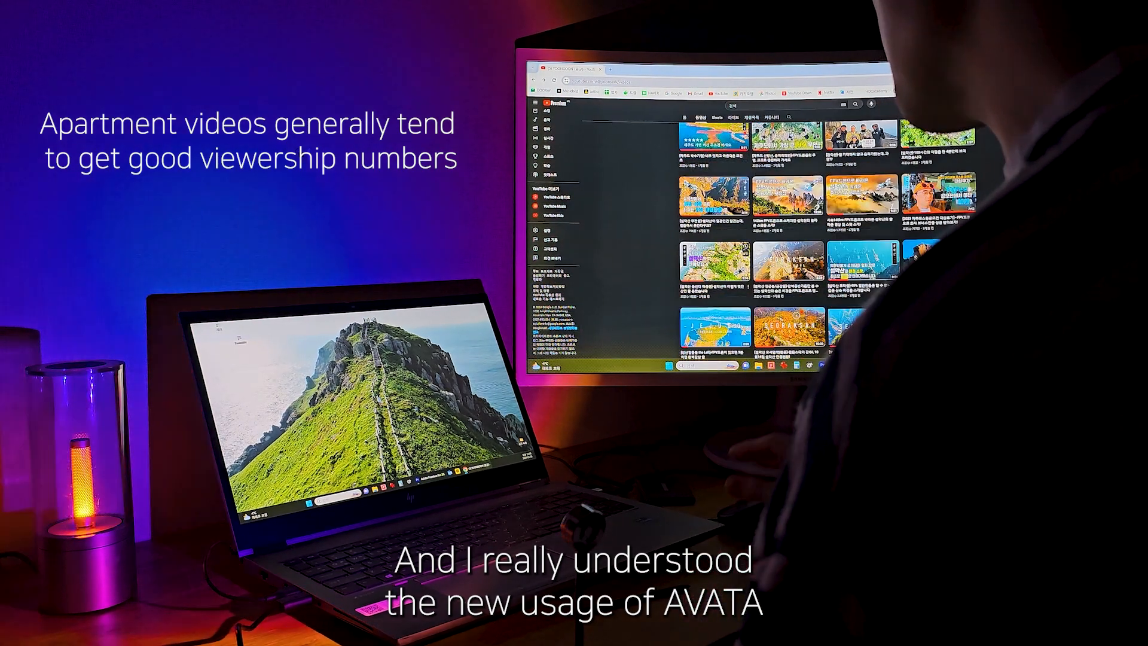
scroll(down, 3)
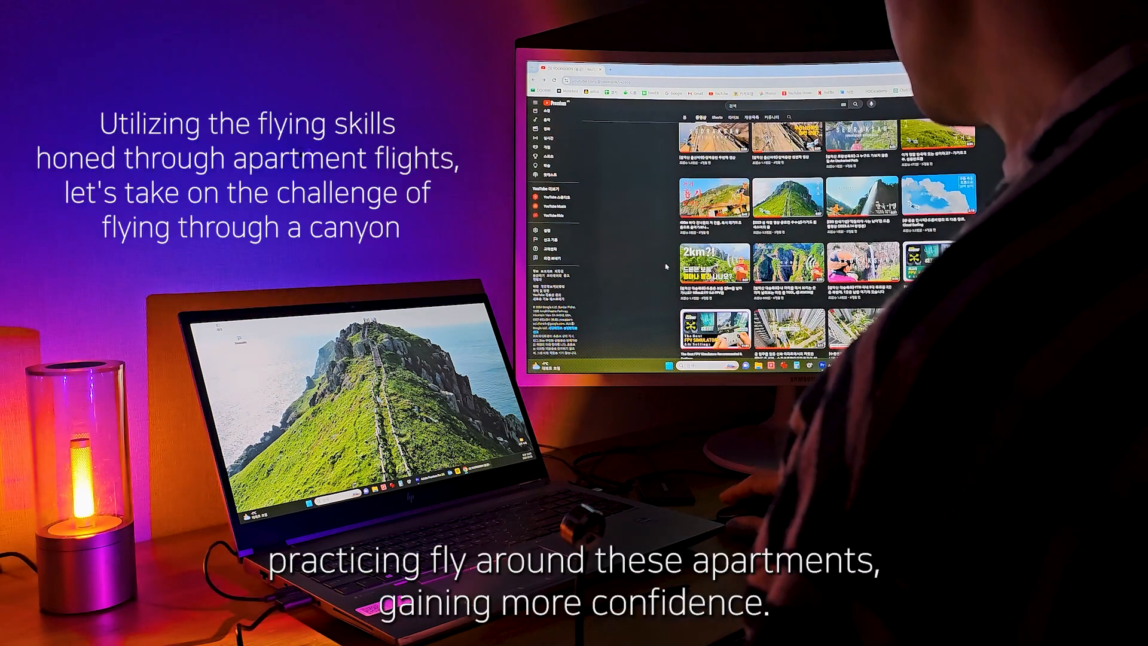
scroll(down, 3)
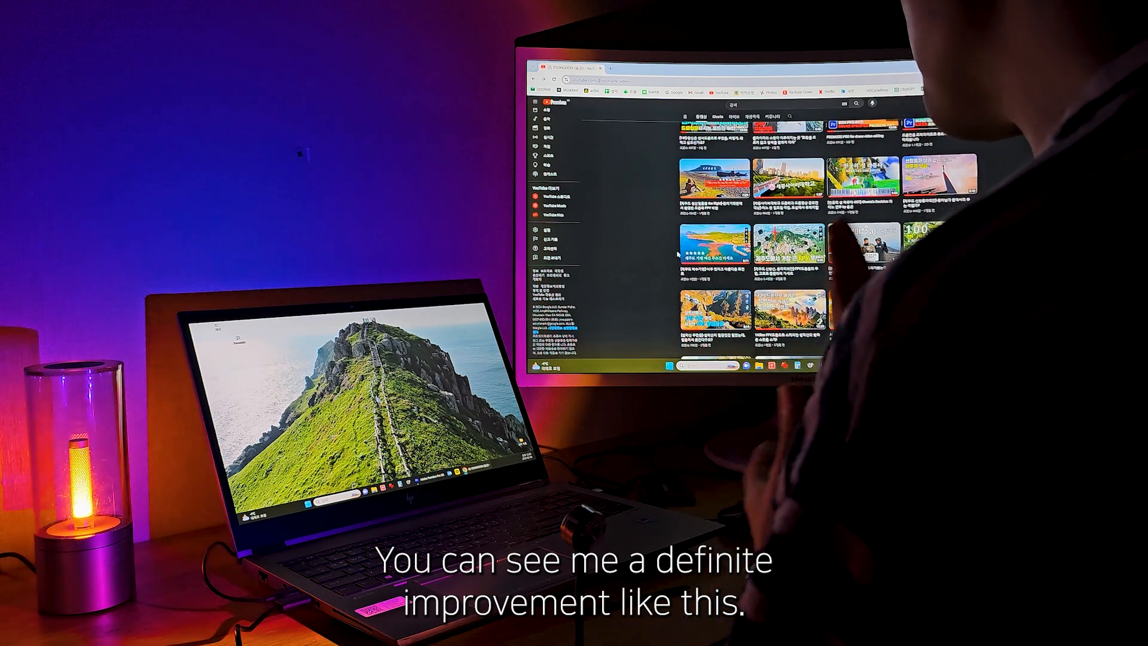
scroll(down, 3)
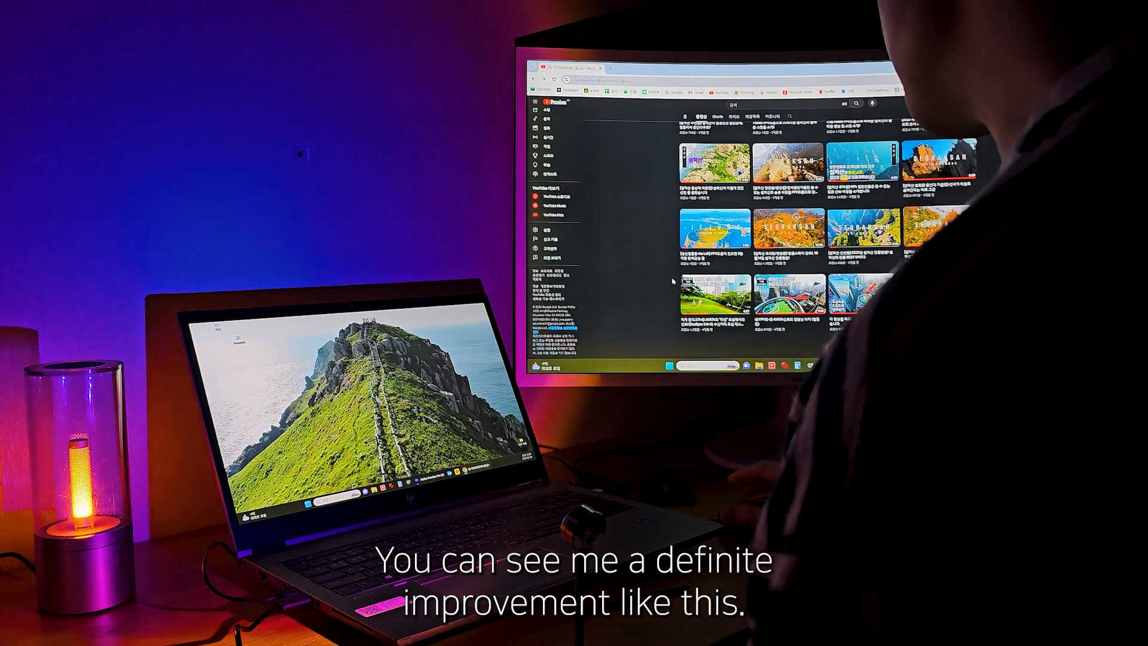
scroll(down, 3)
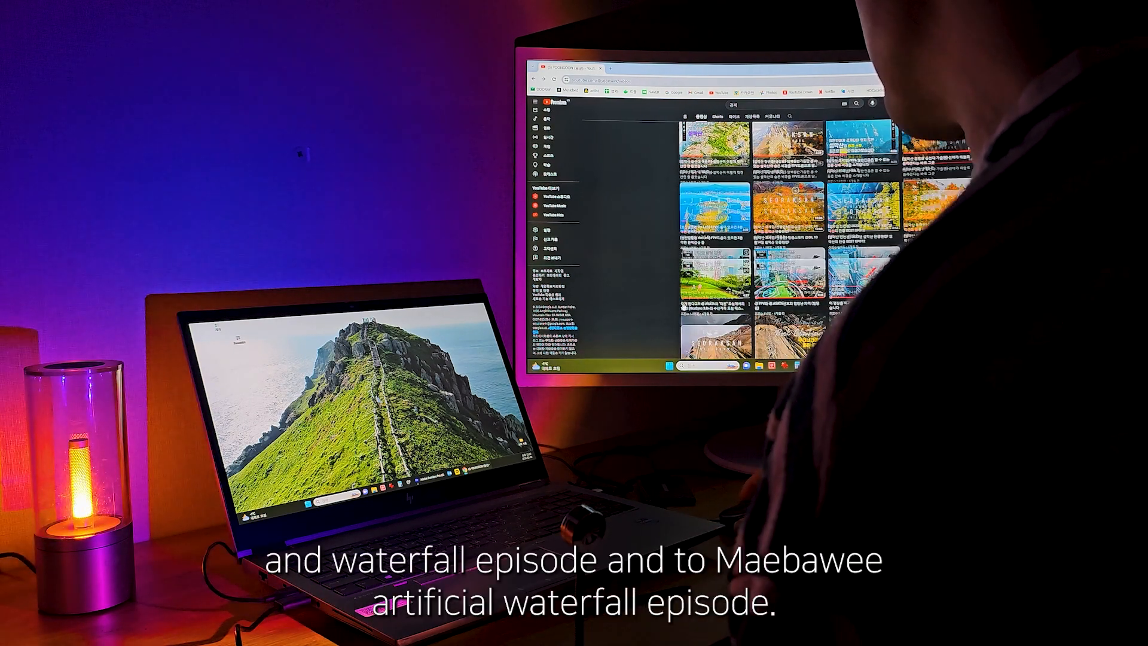